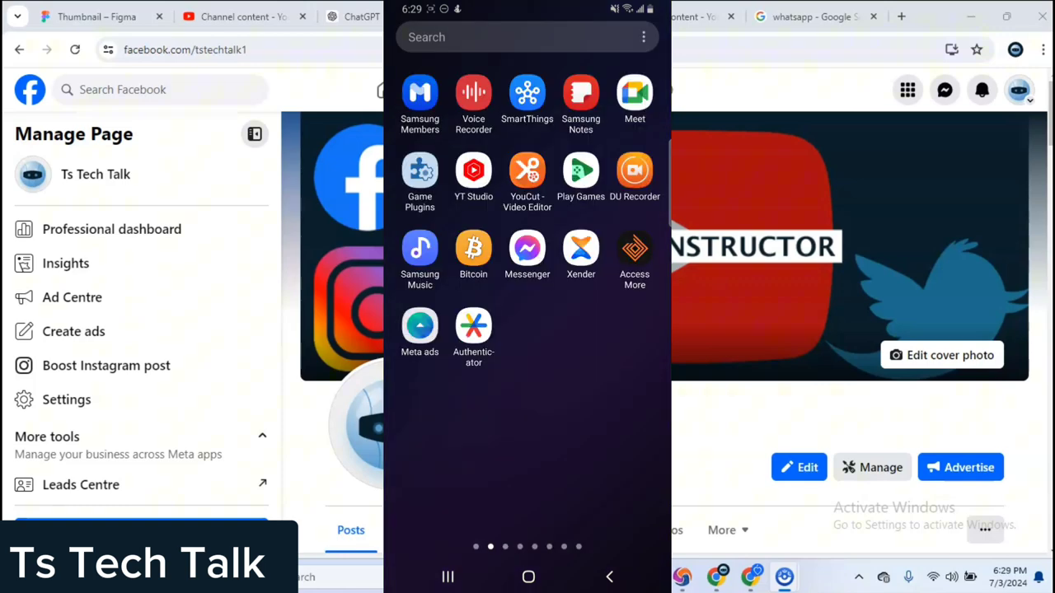
Swipe through the app drawer pages until the Facebook app is found.
scroll(left, 3)
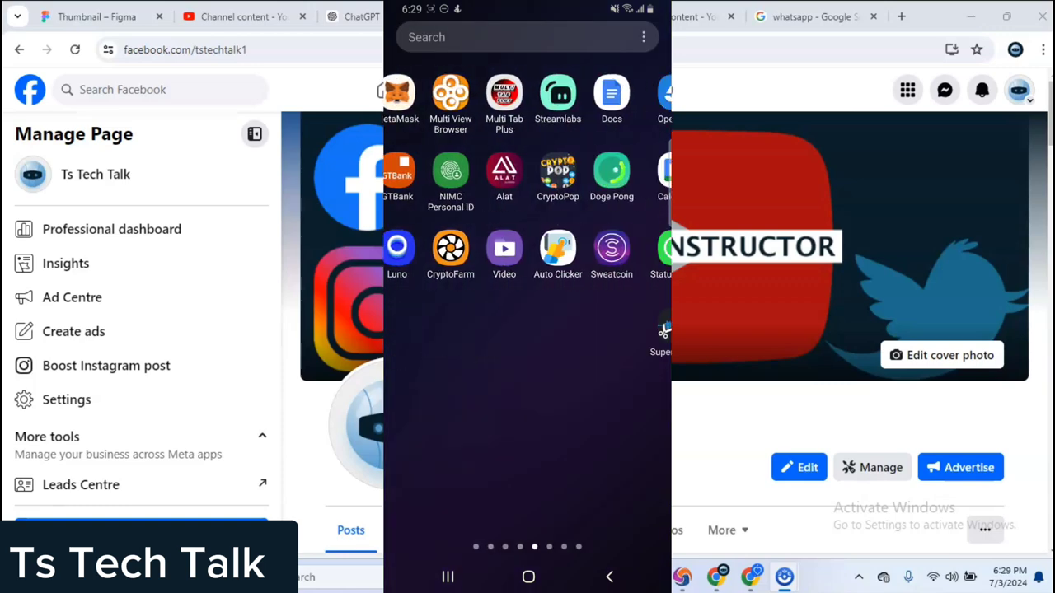
scroll(left, 3)
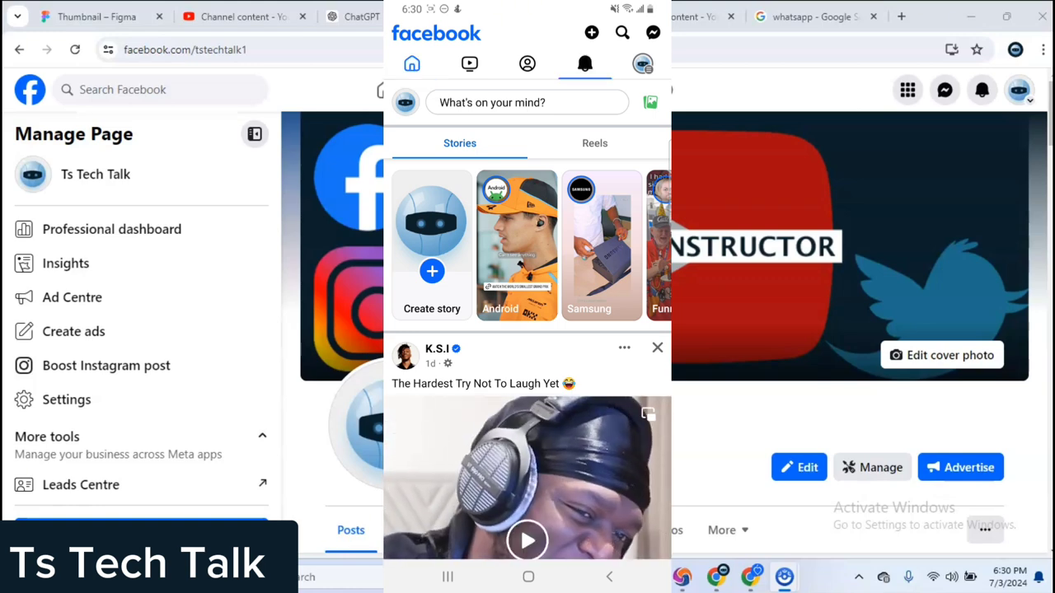
Scroll the notifications list down to the 'Team monetization sent you warning' entry.
click(586, 63)
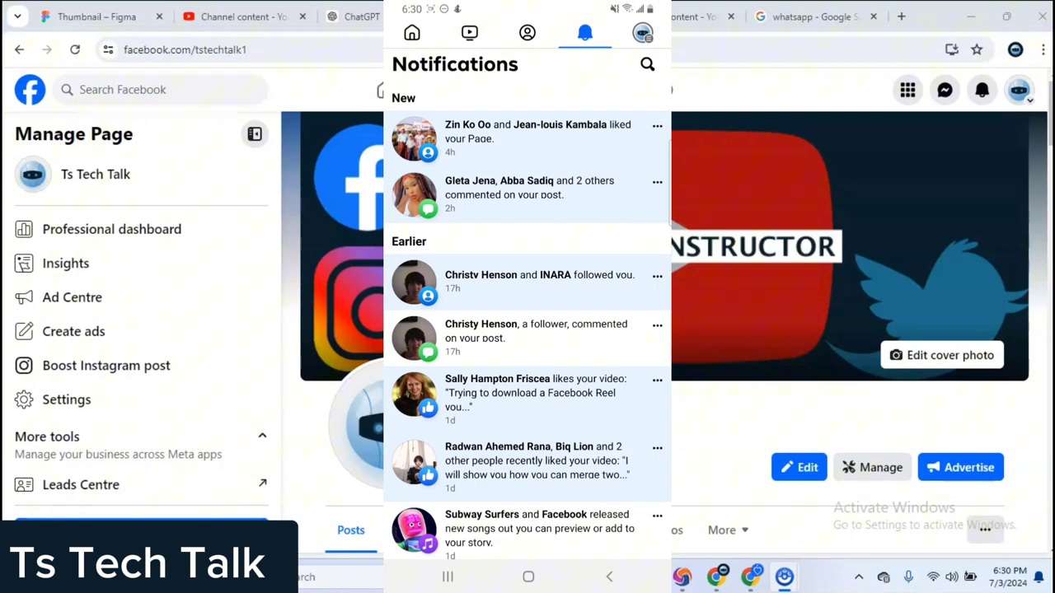
scroll(down, 3)
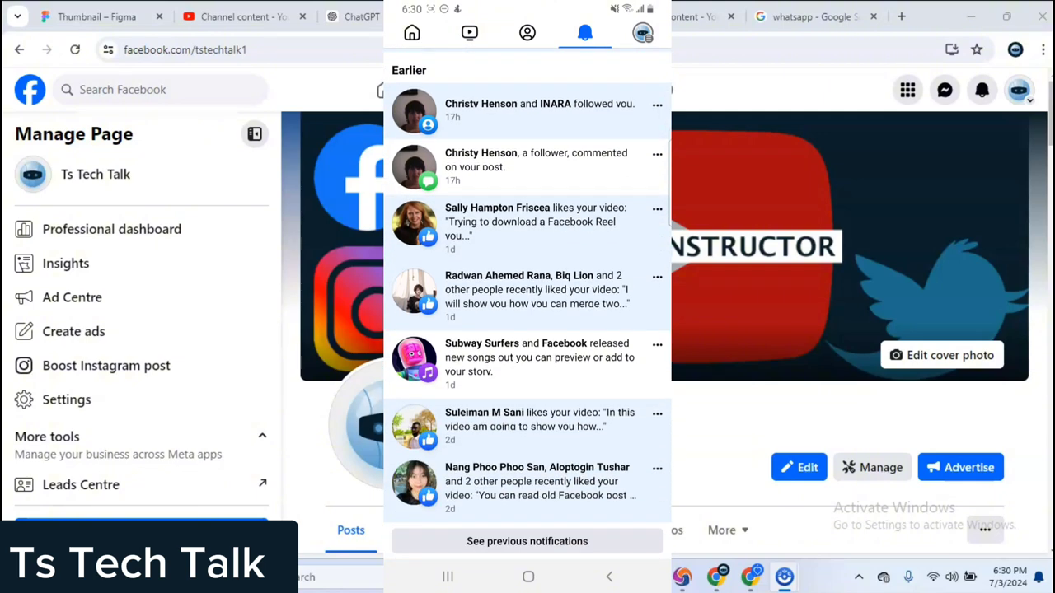
scroll(down, 3)
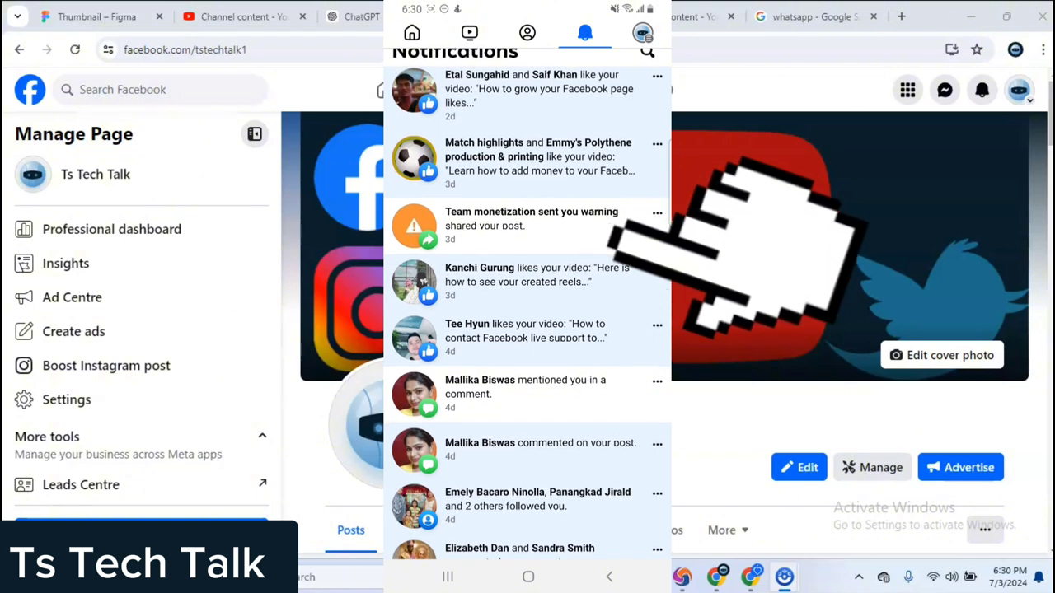
Read the warning post from that notification down to its review link and attached video.
click(531, 224)
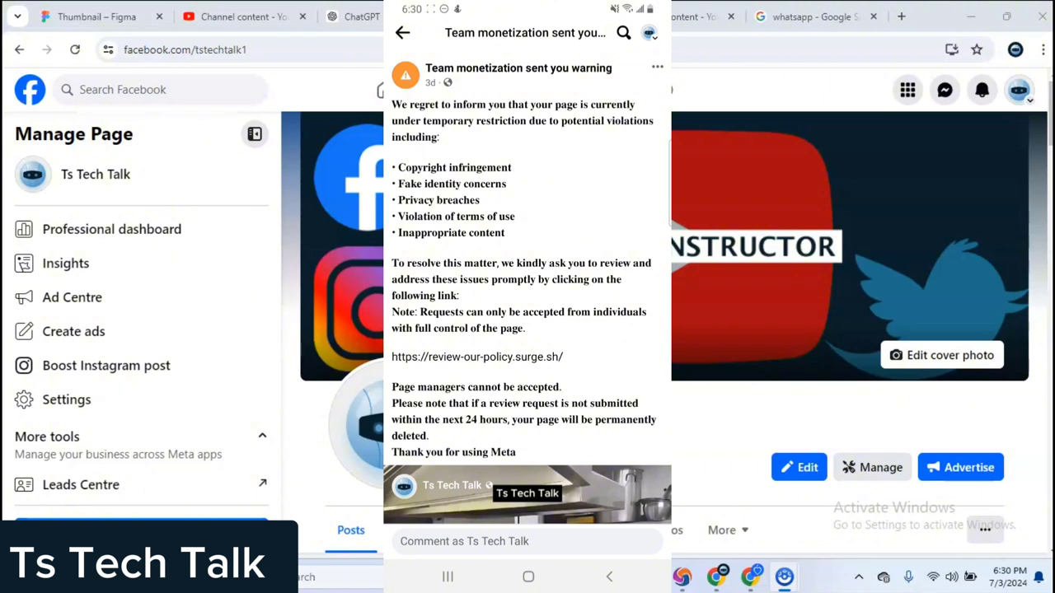
scroll(down, 3)
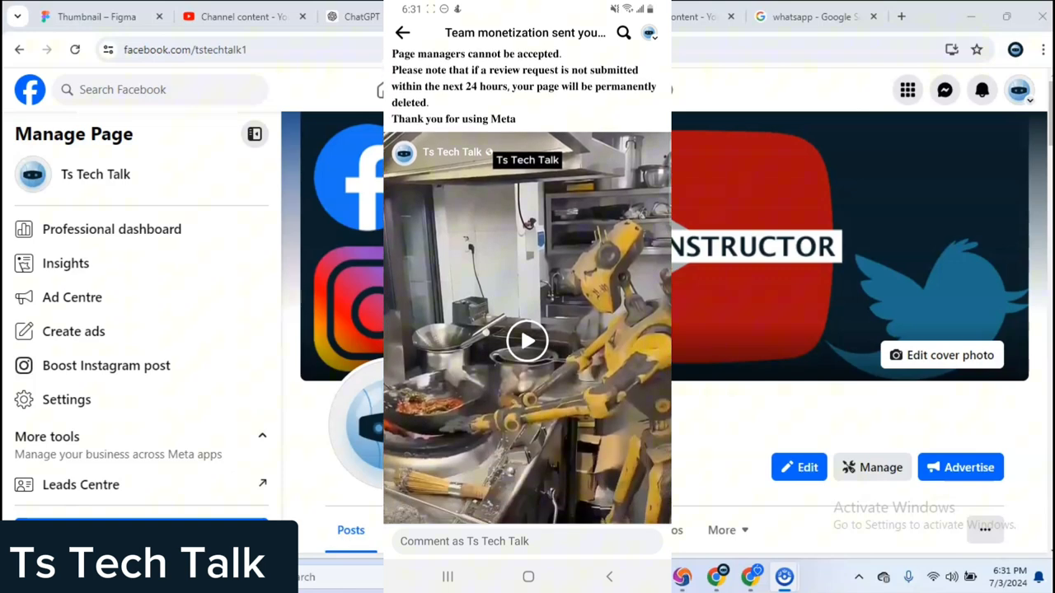
Scroll past the post into the page's Posts feed, where the warning appears again.
scroll(down, 3)
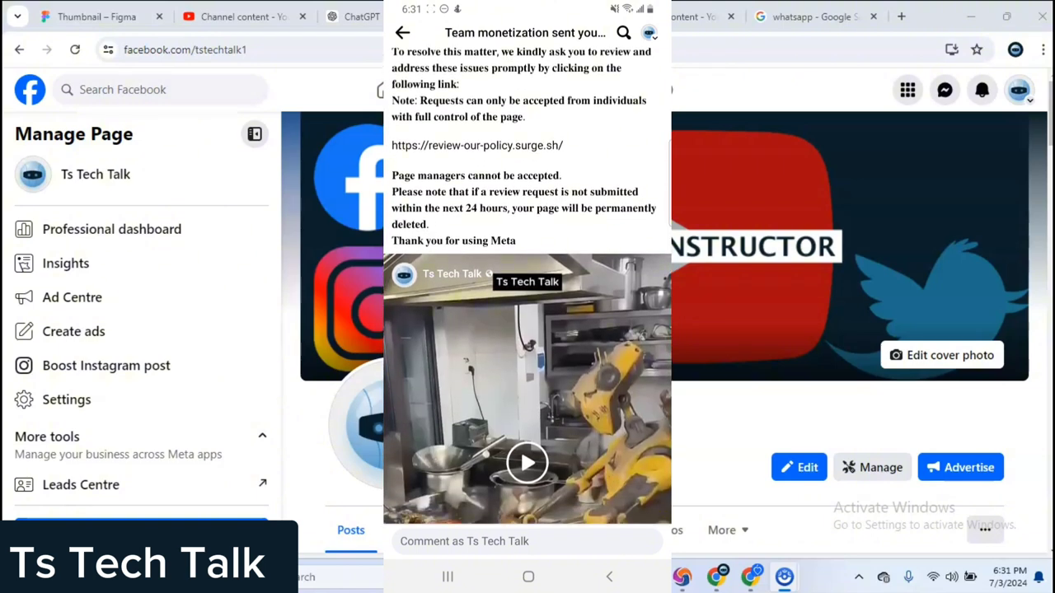
scroll(down, 3)
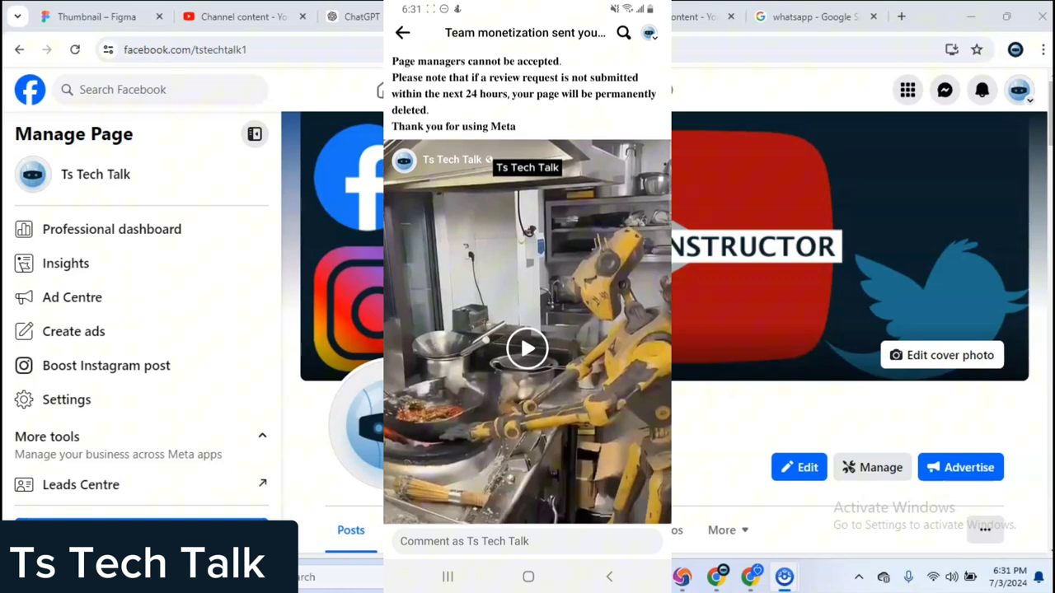
scroll(down, 3)
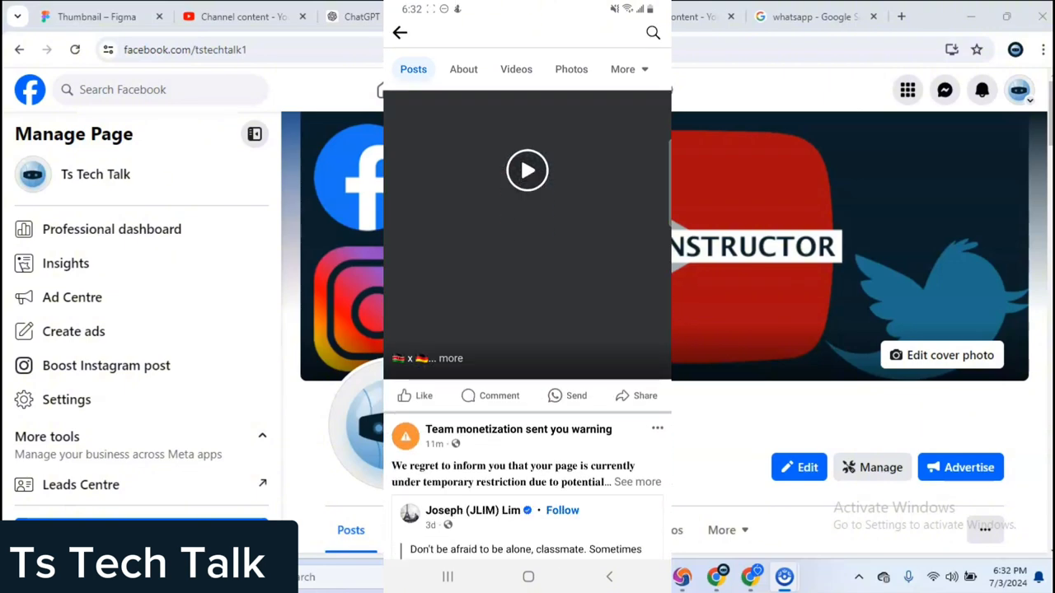
Scroll the page feed through its repeated warning posts down to the Skin Care Service details.
scroll(down, 3)
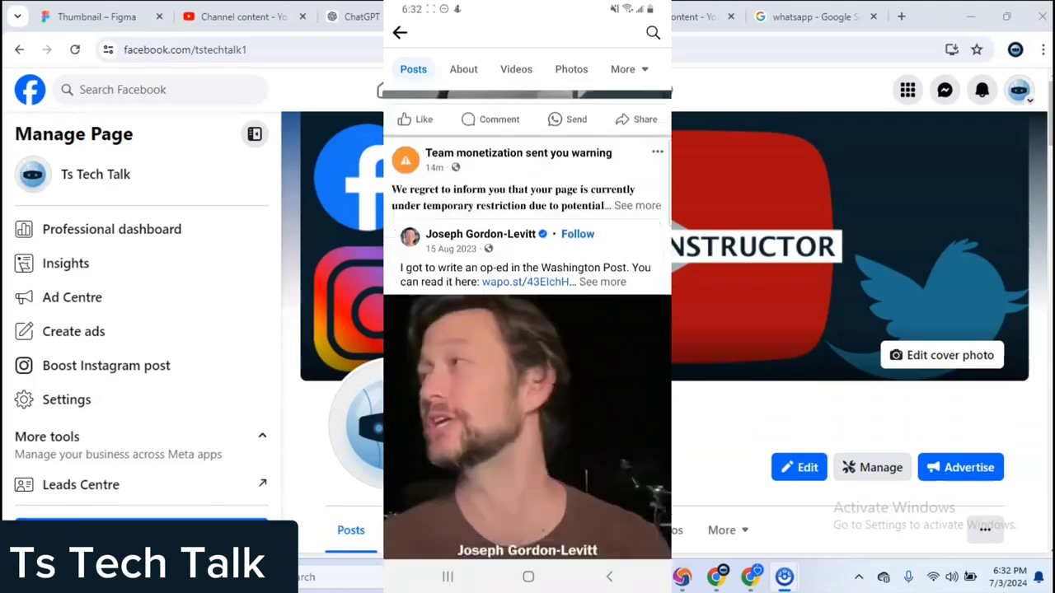
scroll(down, 3)
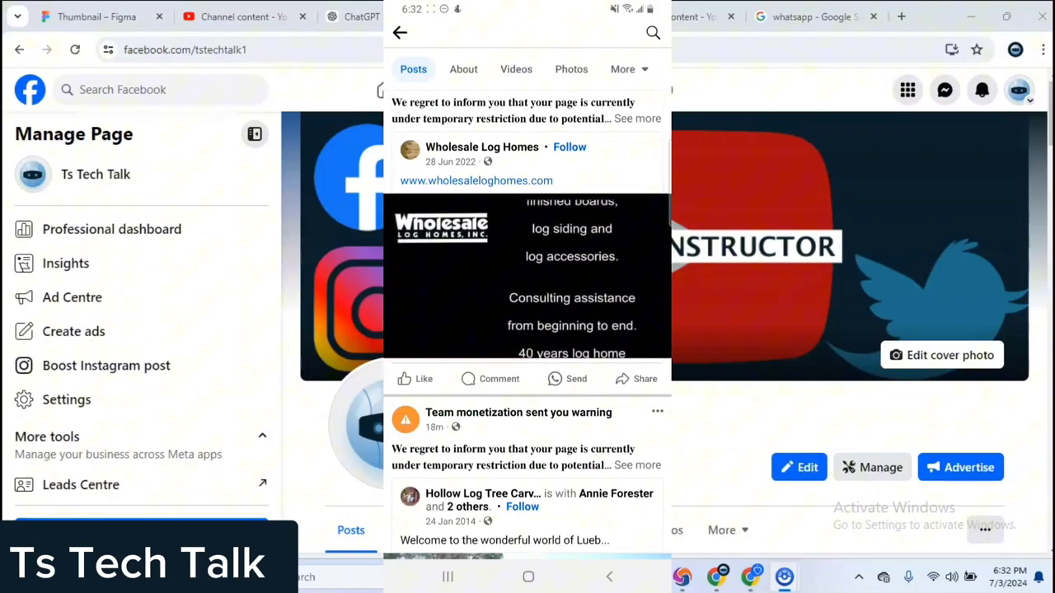
scroll(down, 3)
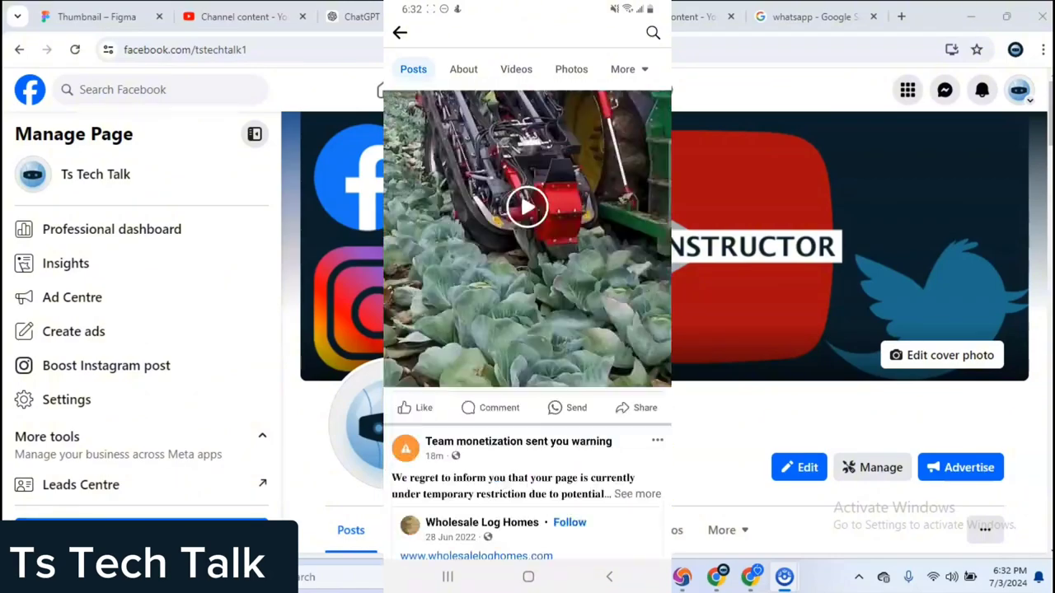
scroll(down, 3)
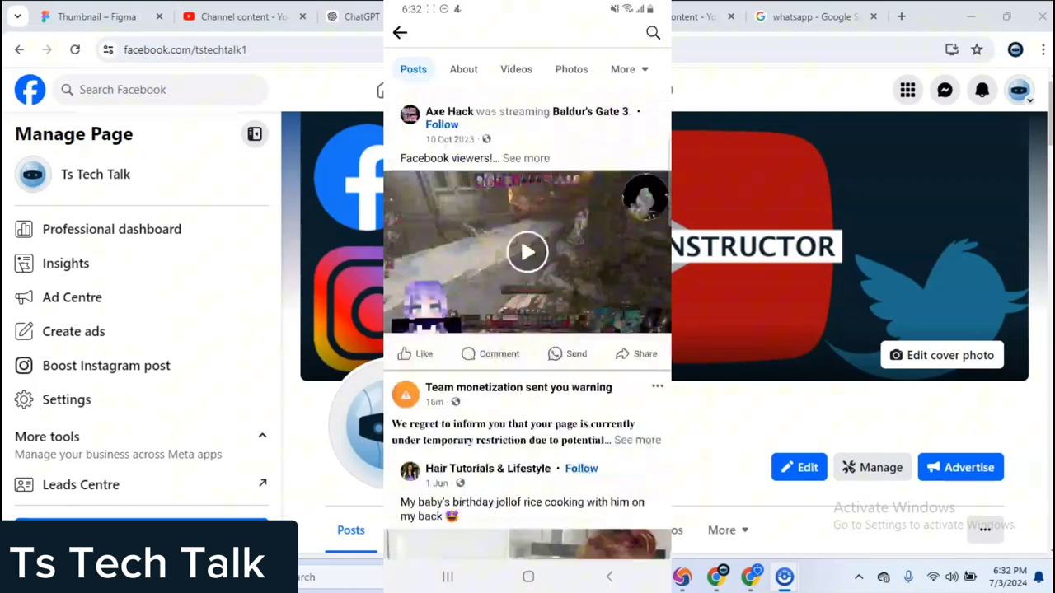
scroll(down, 3)
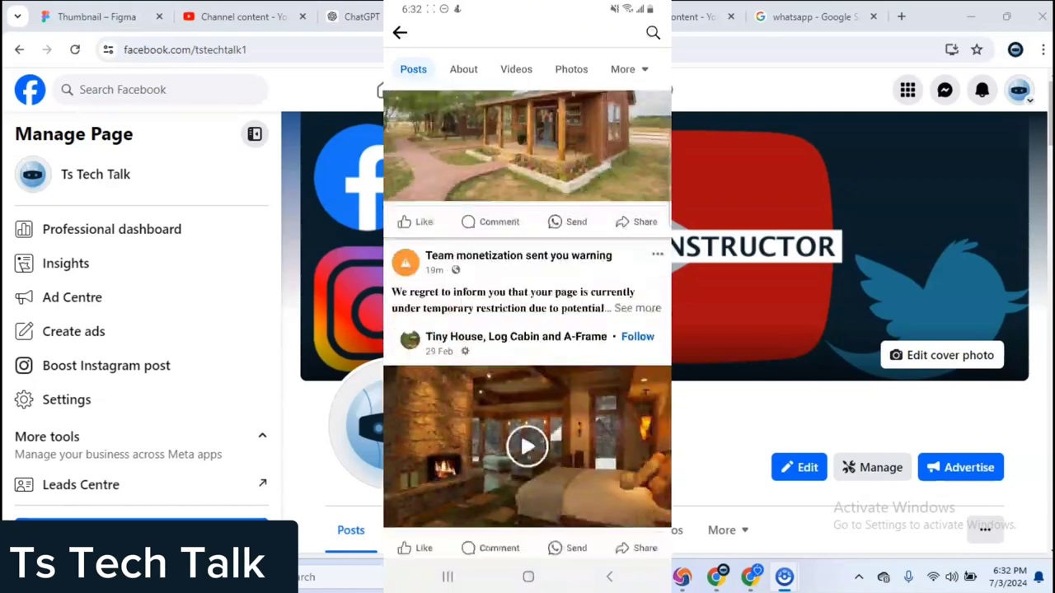
scroll(down, 3)
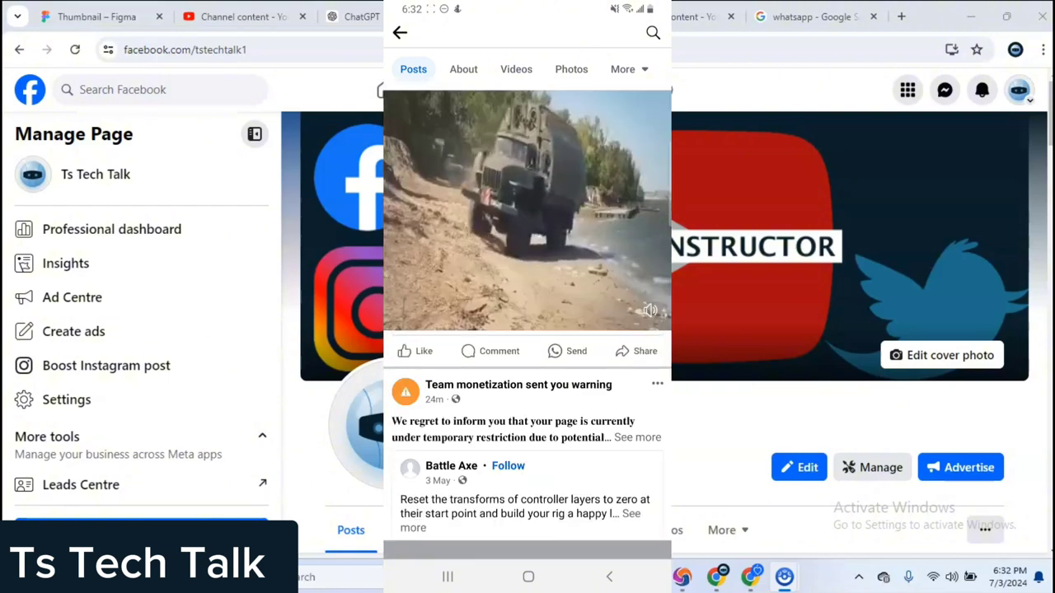
scroll(down, 3)
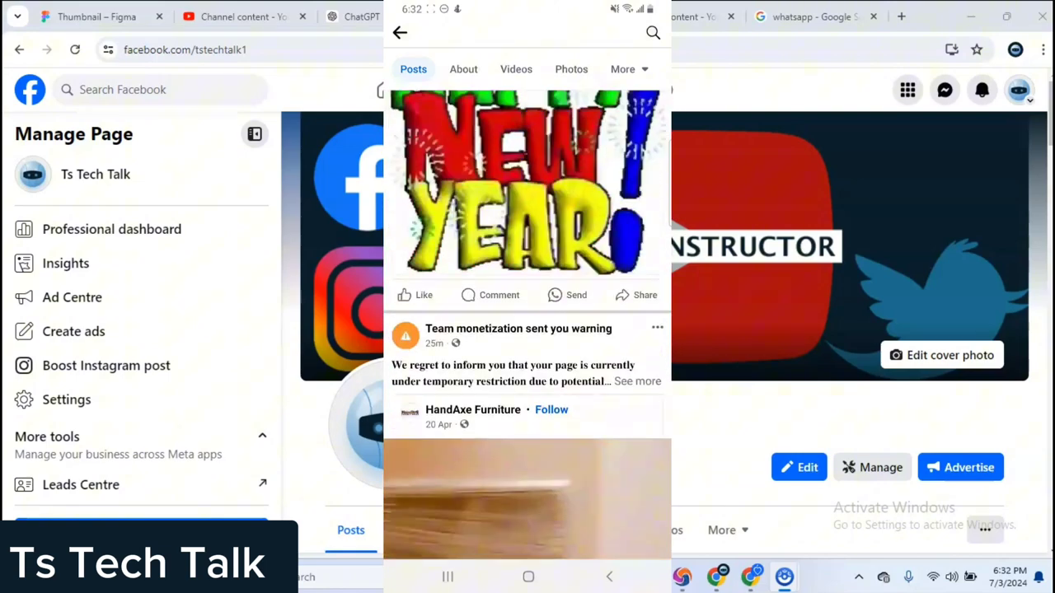
scroll(down, 3)
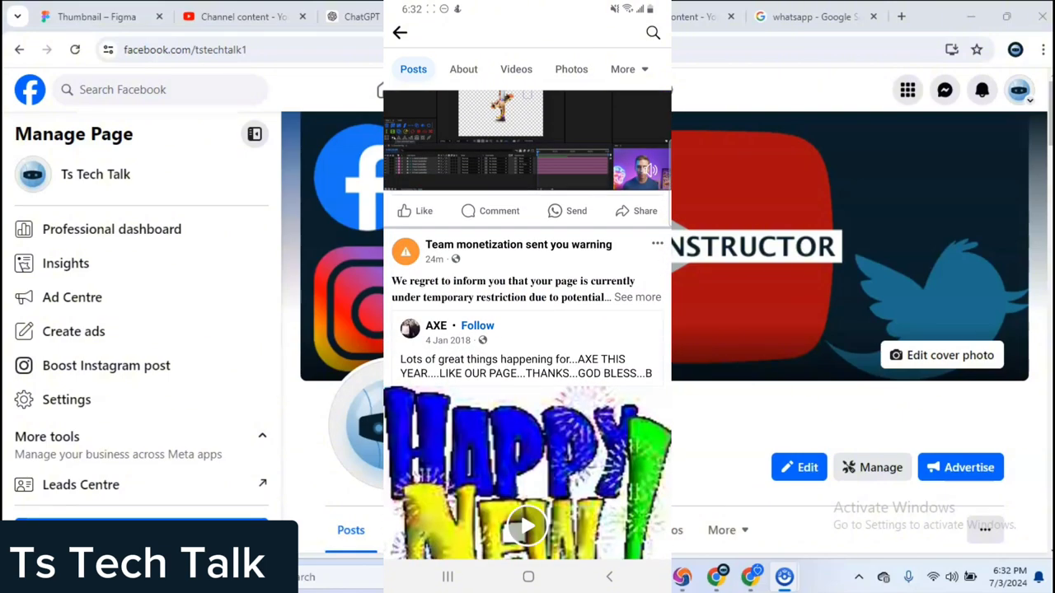
scroll(down, 3)
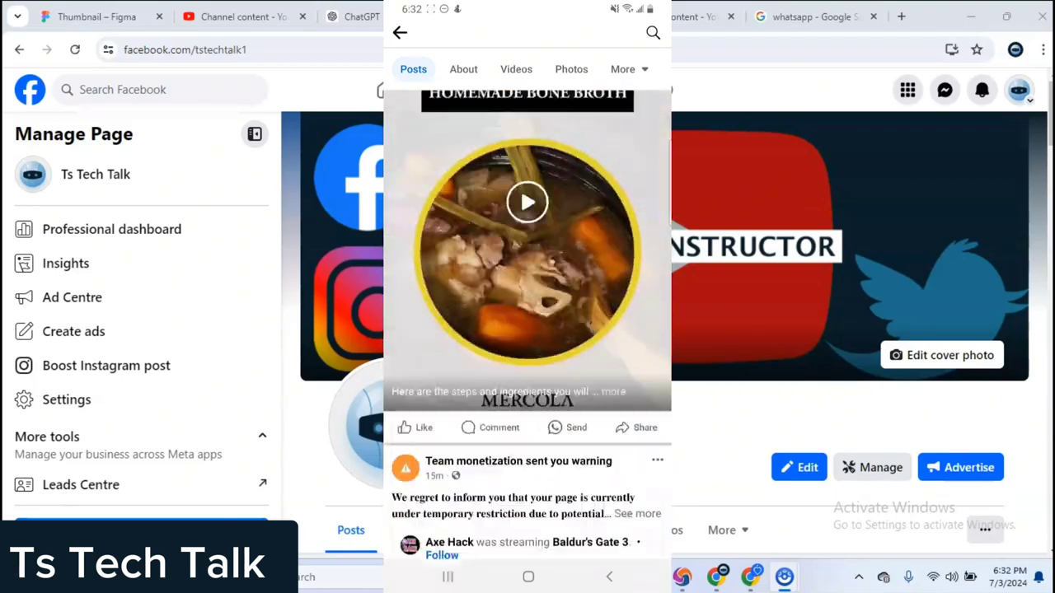
scroll(down, 3)
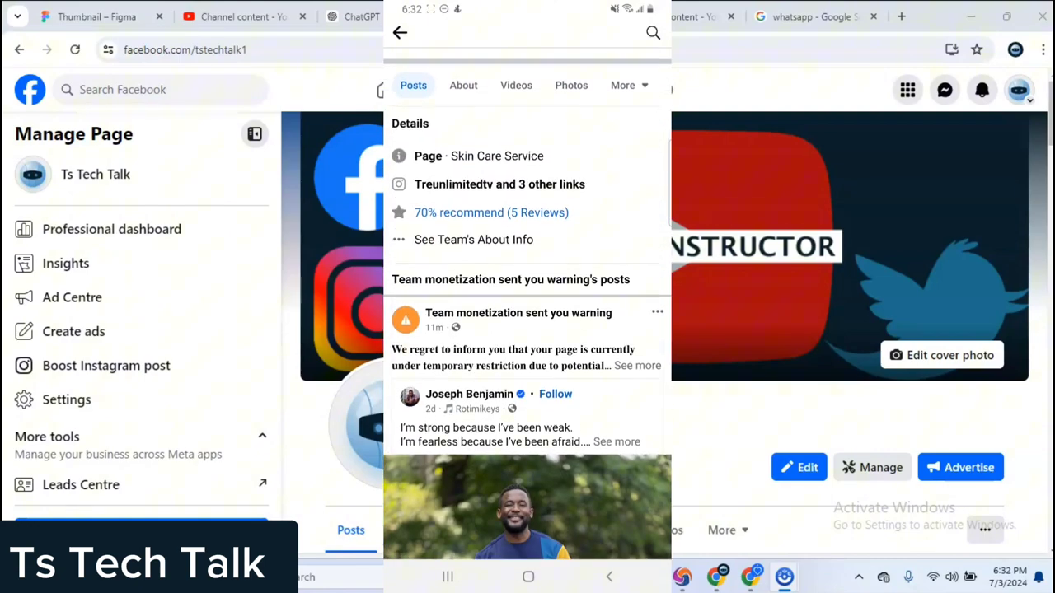
scroll(down, 3)
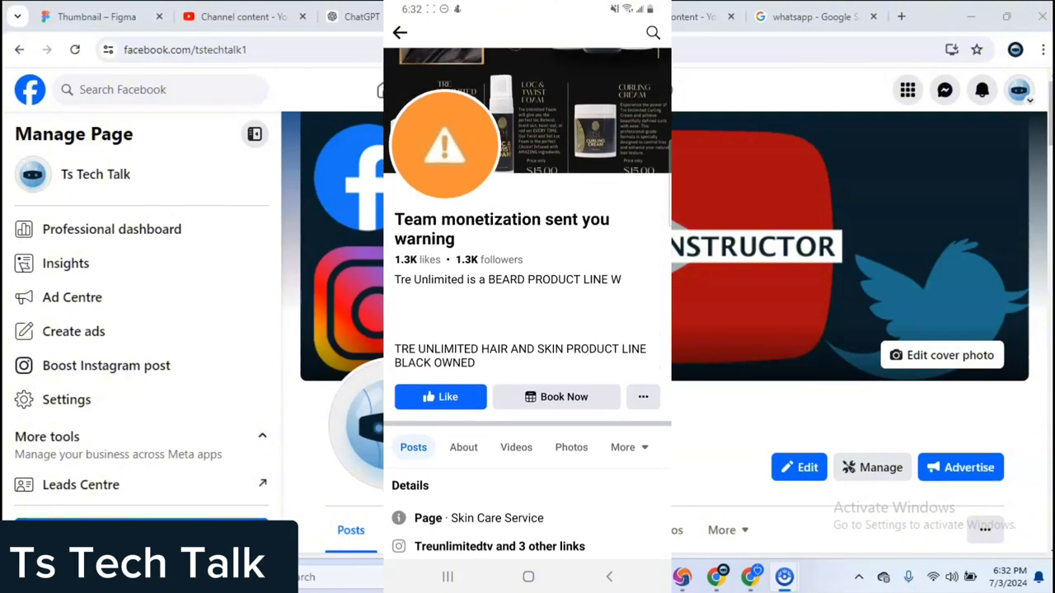
scroll(down, 3)
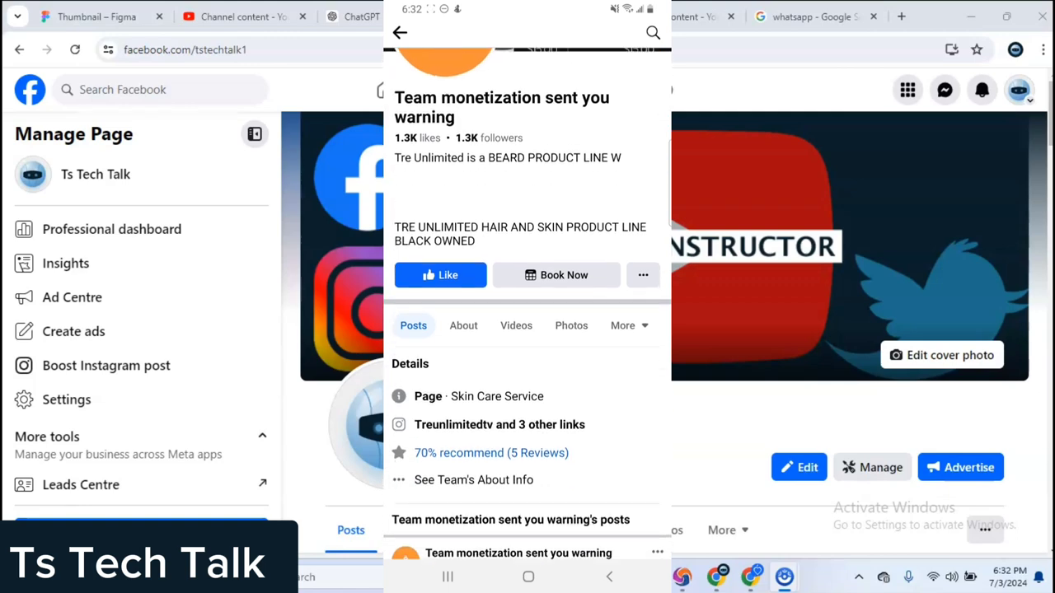
scroll(down, 3)
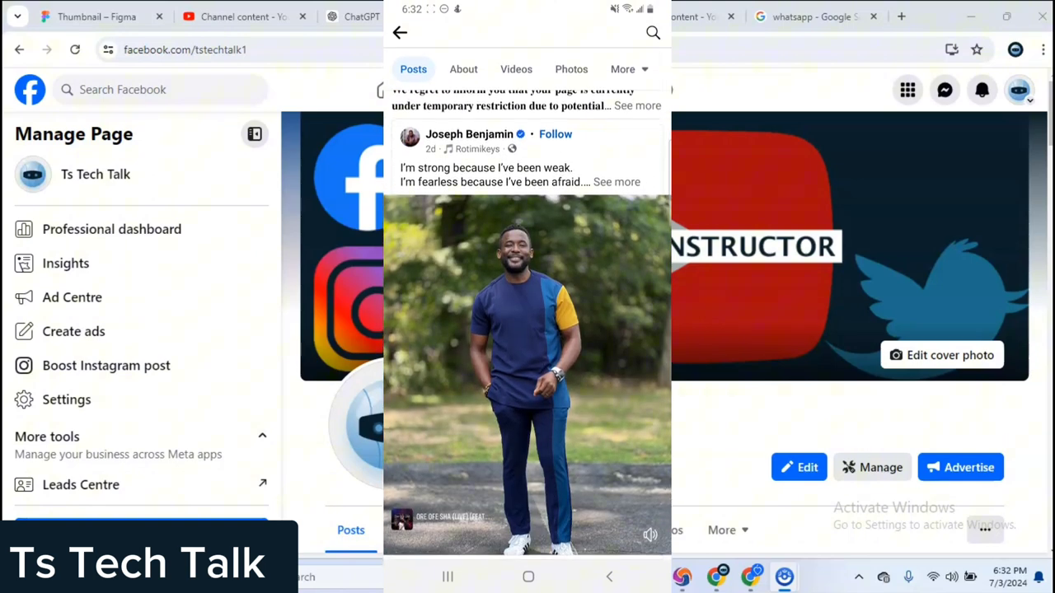
click(527, 371)
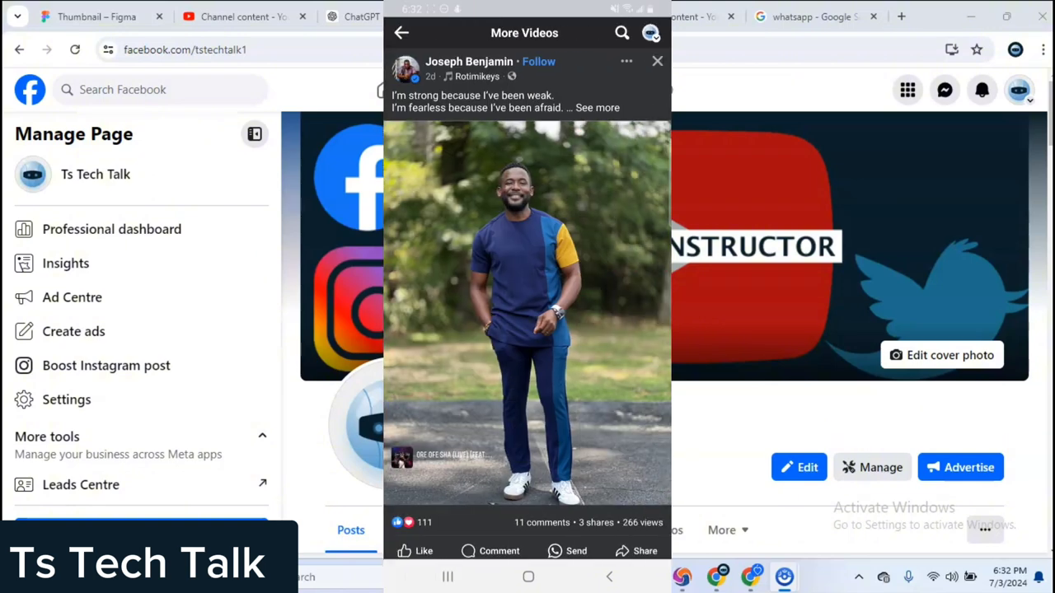
click(527, 313)
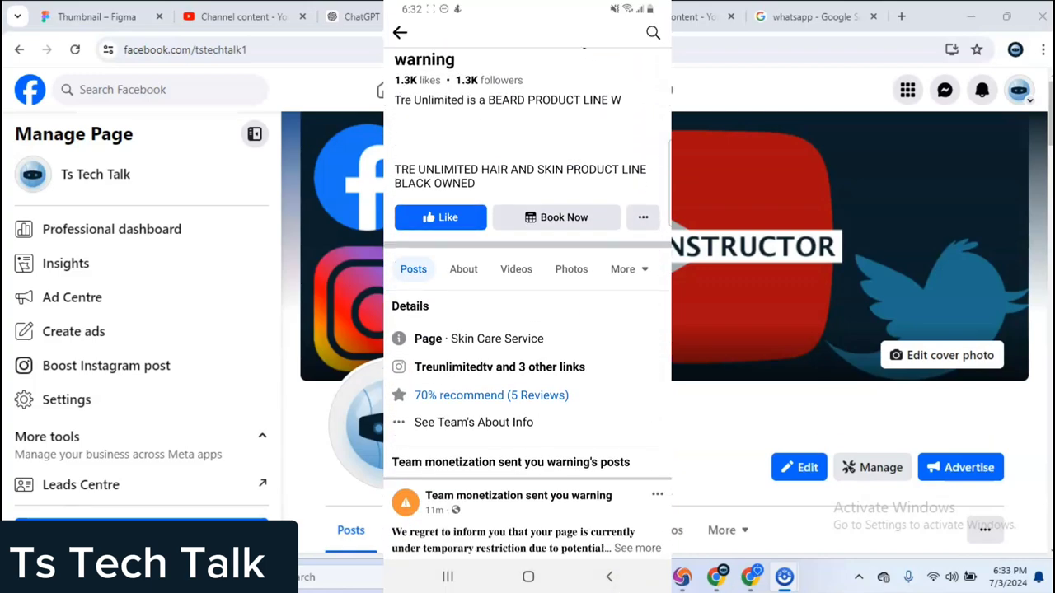
scroll(down, 3)
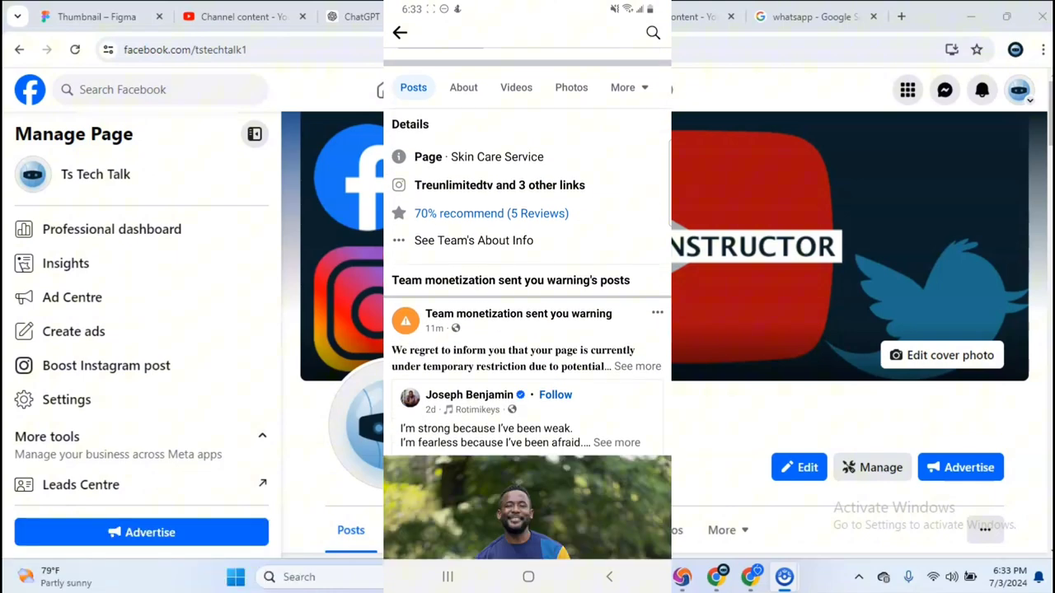
drag(432, 319, 659, 316)
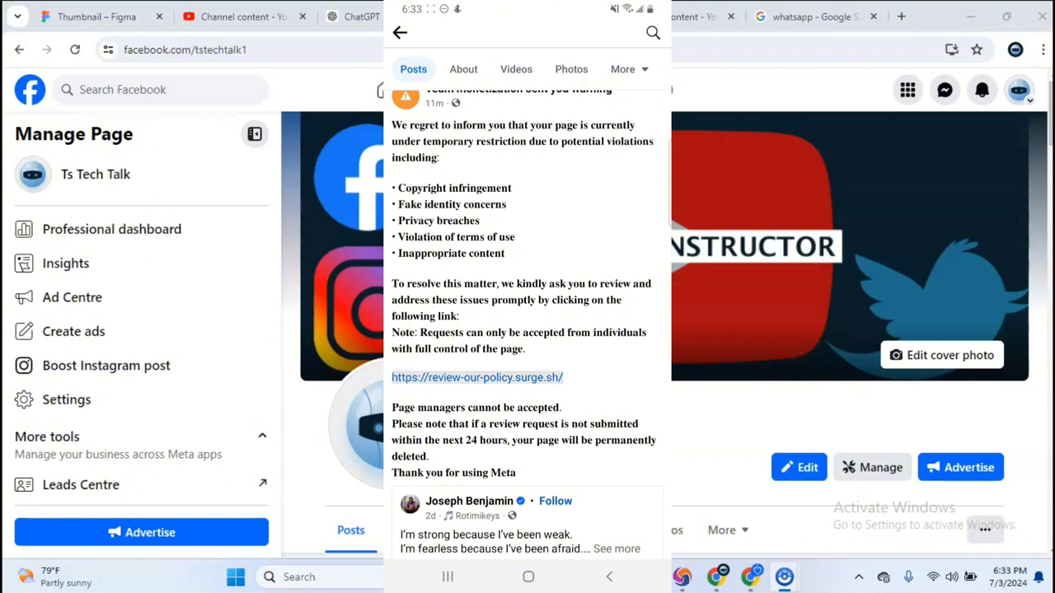
click(478, 376)
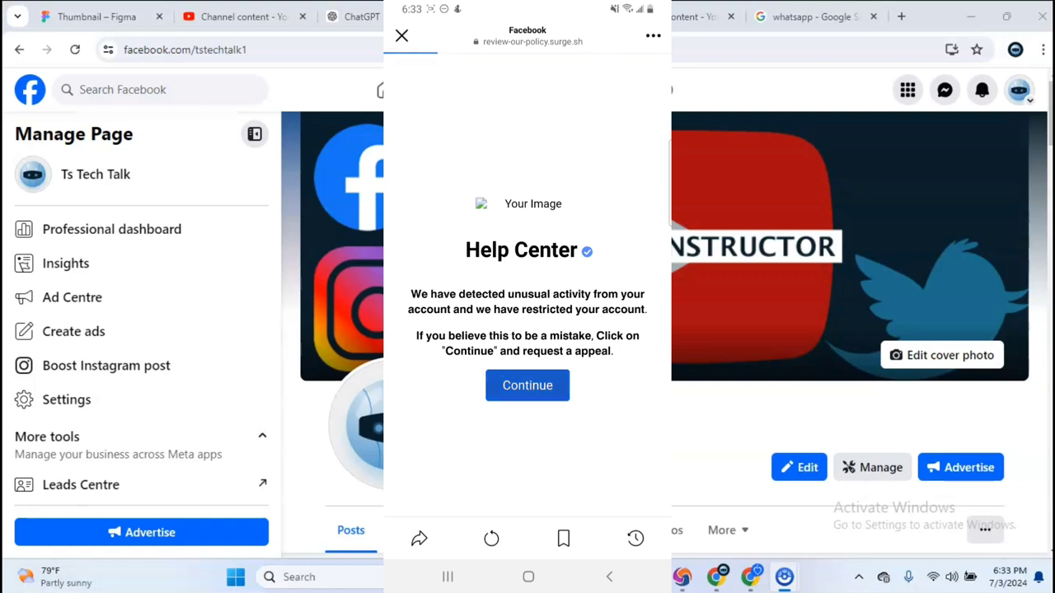
Continue the fake appeal to land on the cdn.glitch.global video page.
click(527, 386)
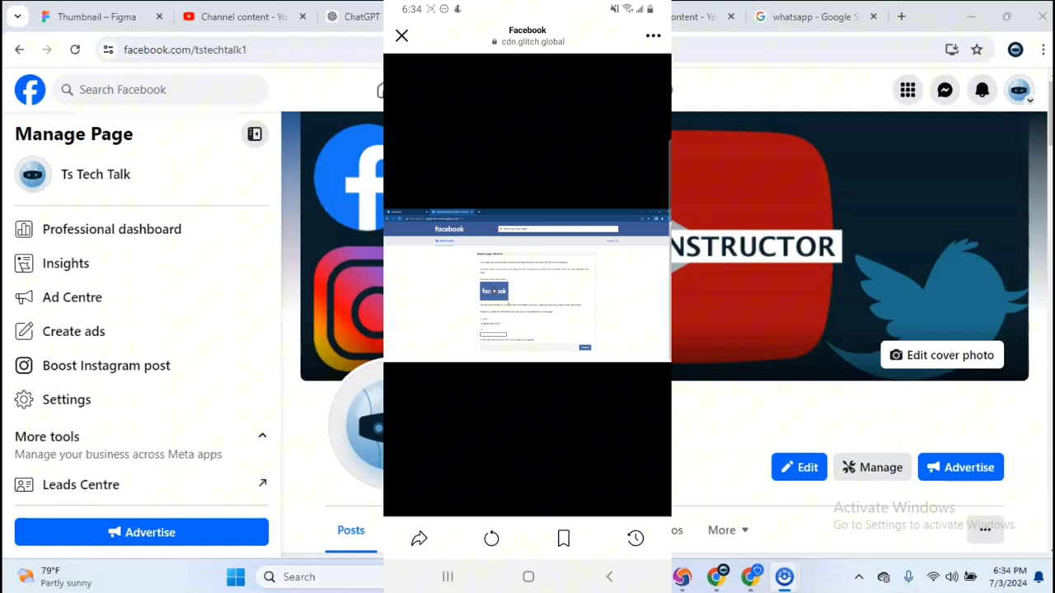
Play the one-minute instruction video to about 0:57.
click(527, 277)
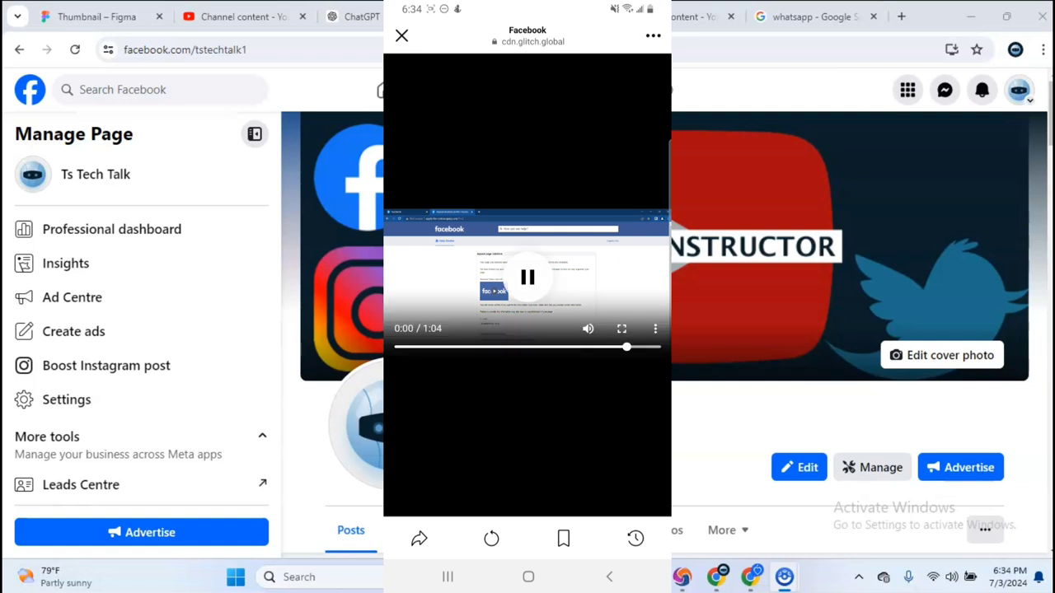
click(528, 277)
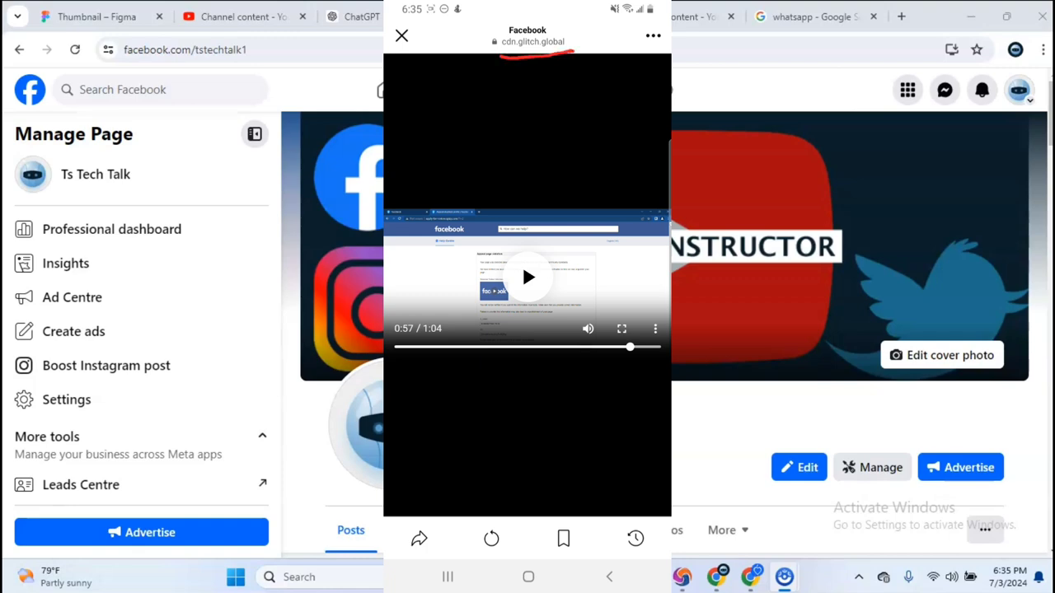
Close the scam site and scroll the page feed back to its header with Skin Care Service details.
click(402, 36)
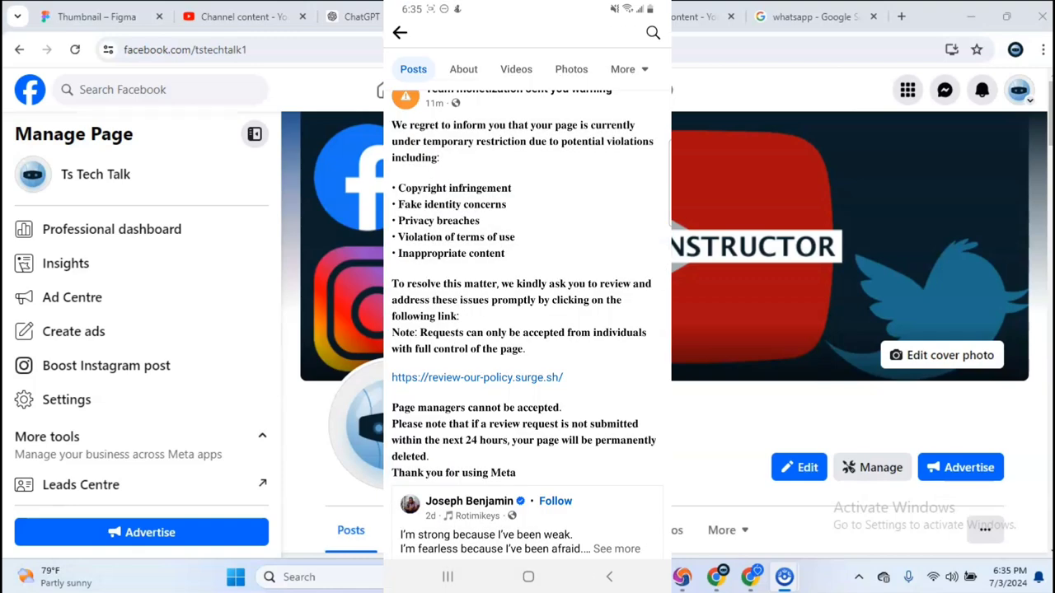
scroll(down, 3)
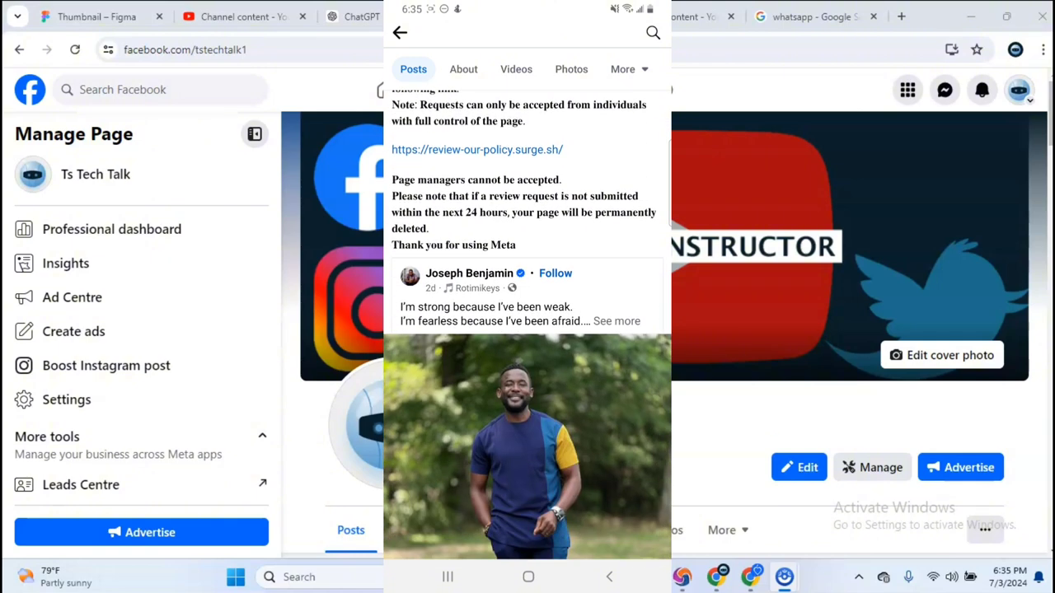
scroll(down, 3)
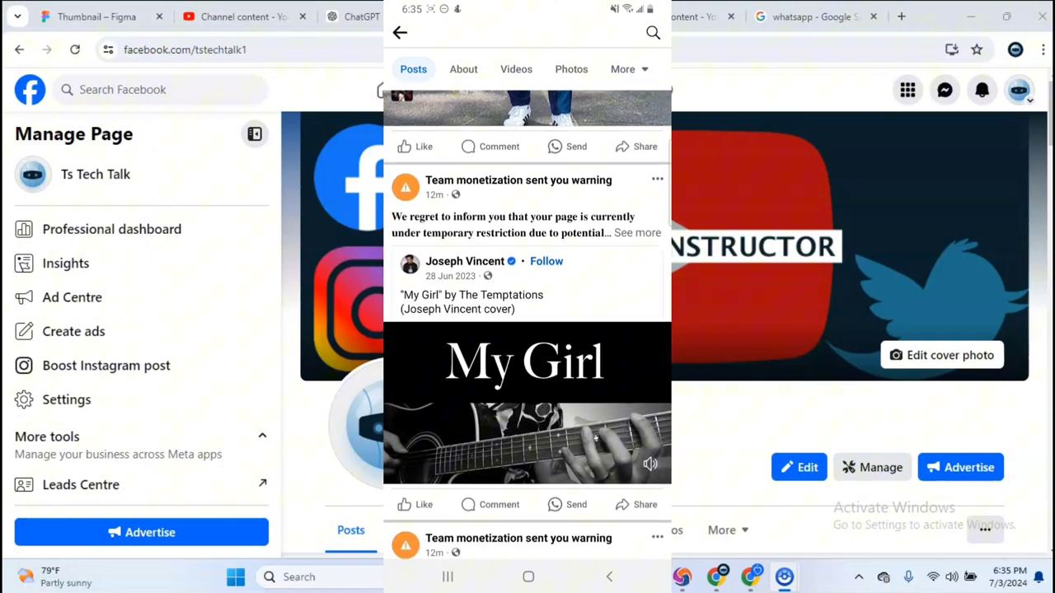
click(638, 233)
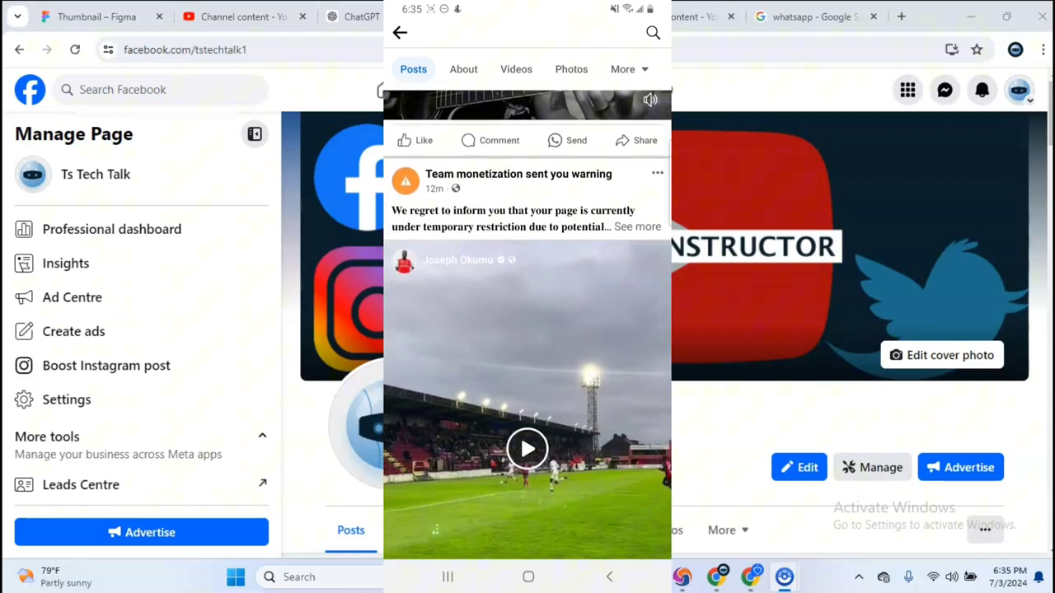
scroll(down, 3)
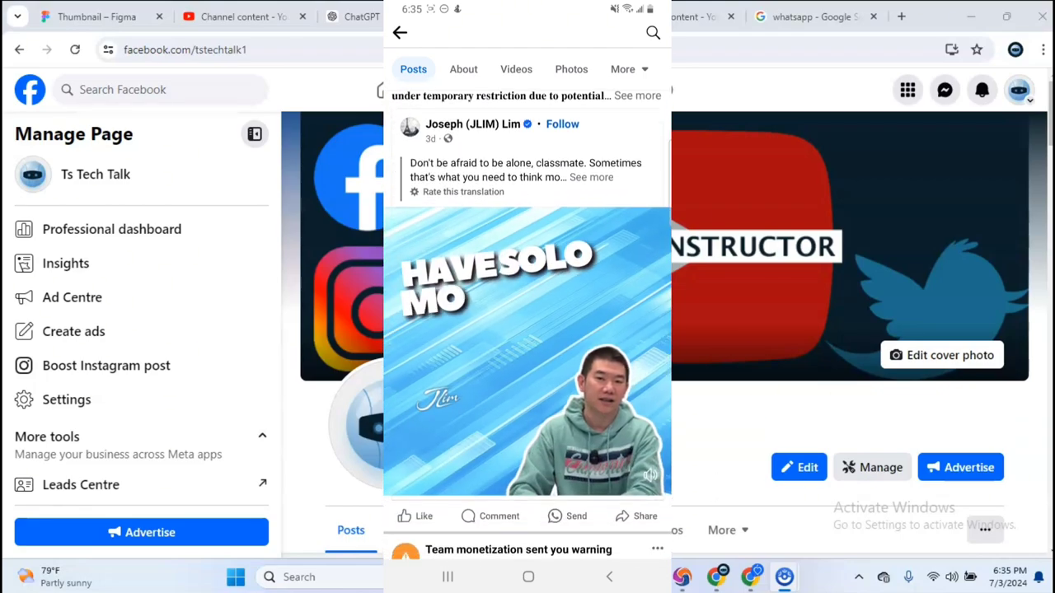
scroll(down, 3)
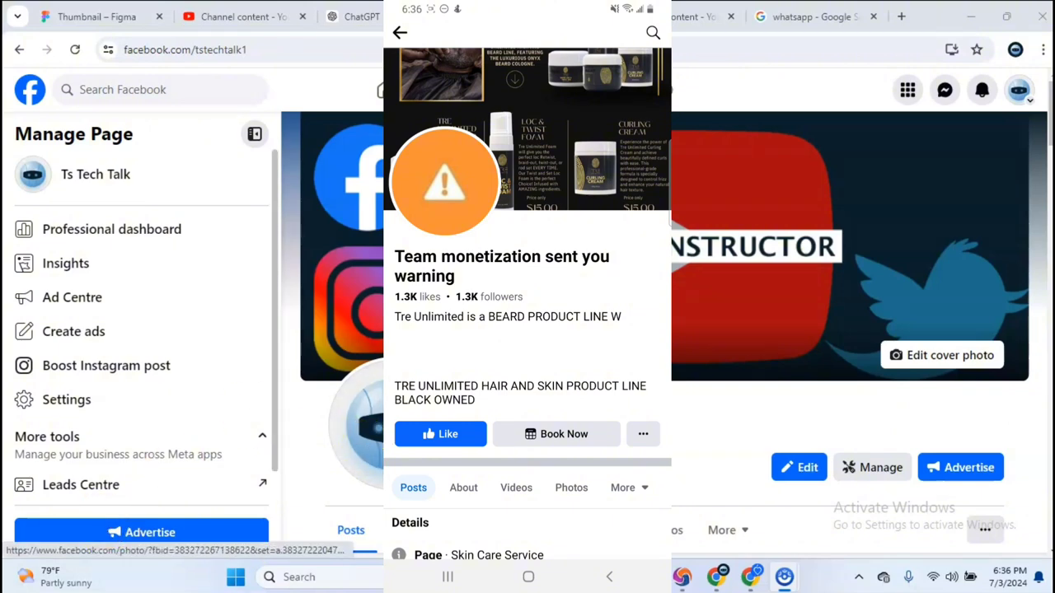
mouse_move(983, 91)
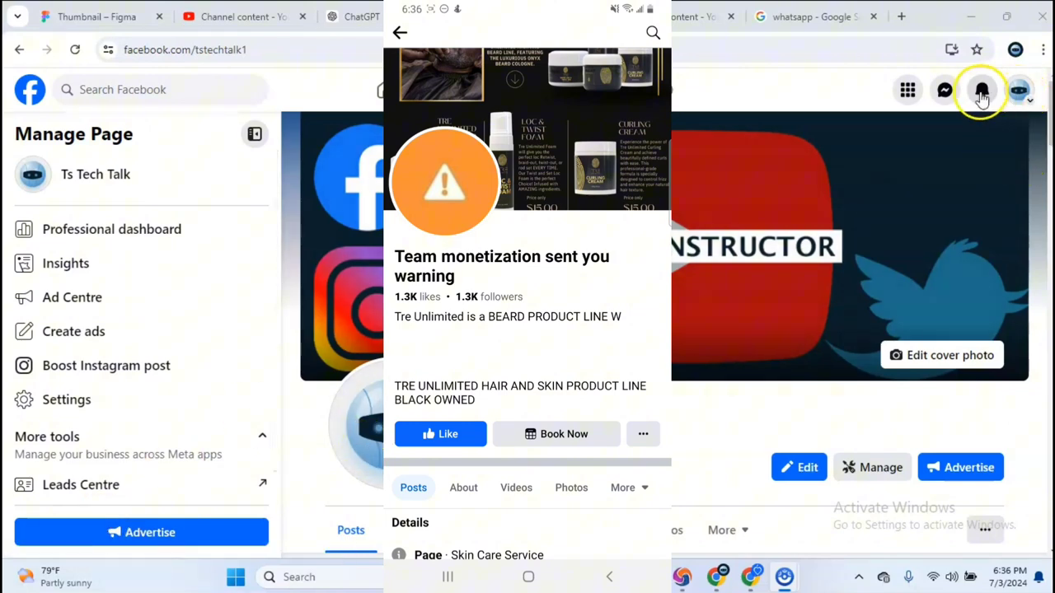
From the tagged-post notification, reach the scam page at facebook.com/TreUnlimited on desktop.
click(981, 89)
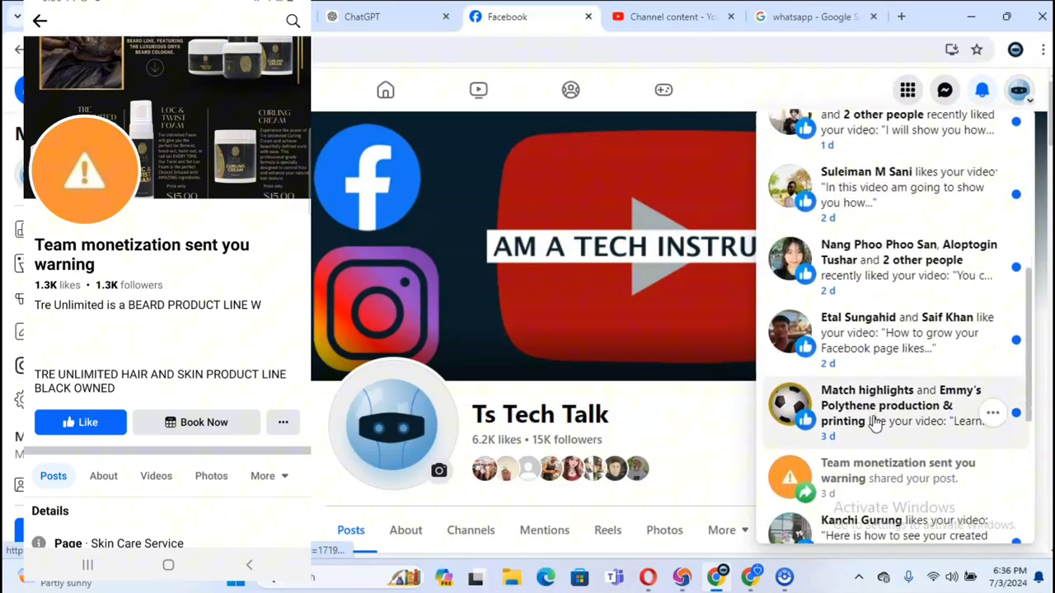
click(890, 478)
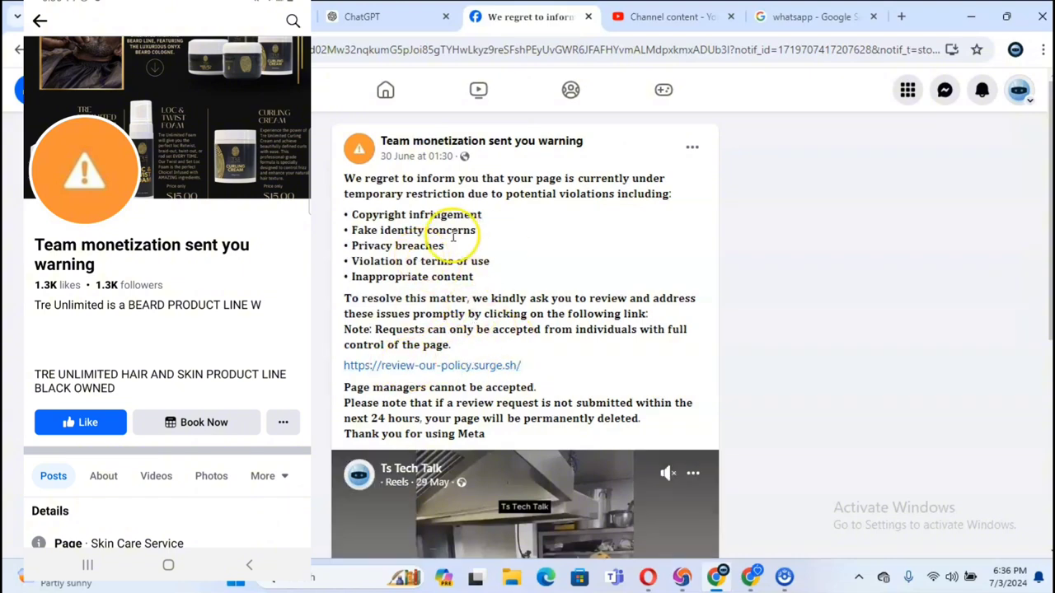
mouse_move(481, 142)
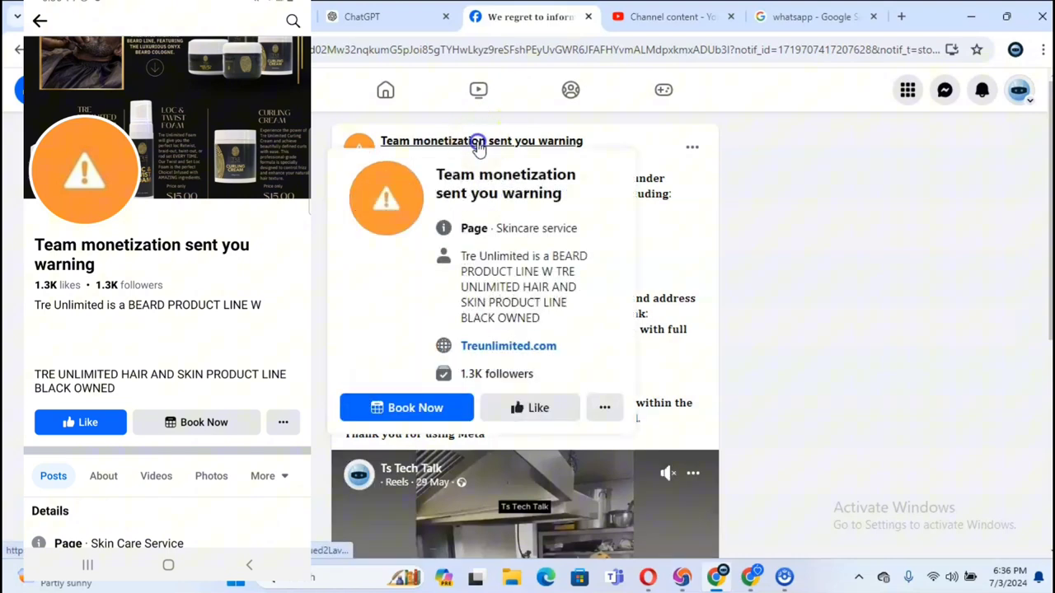
click(481, 140)
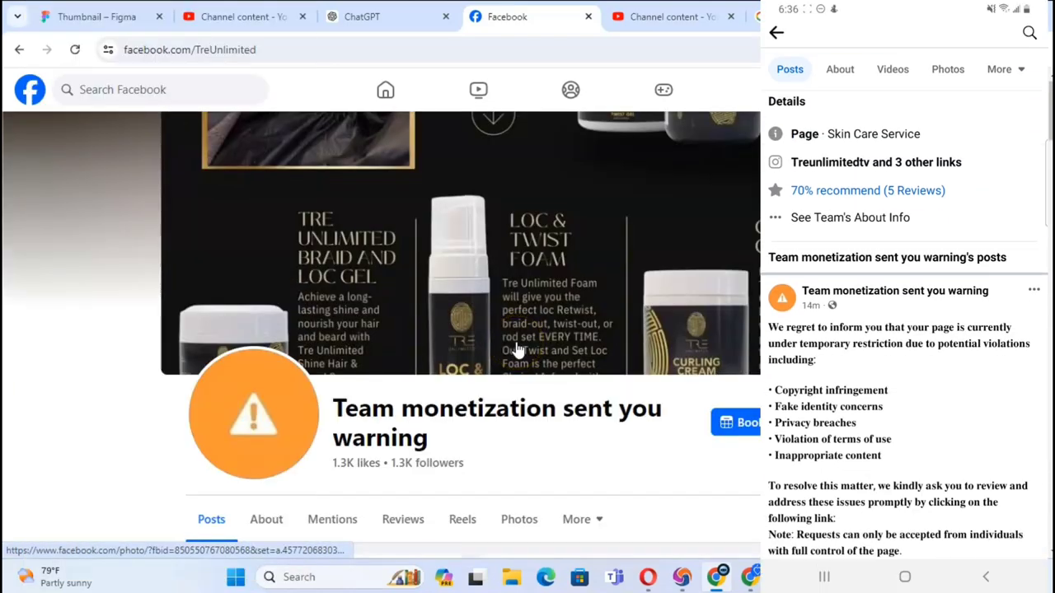
scroll(down, 3)
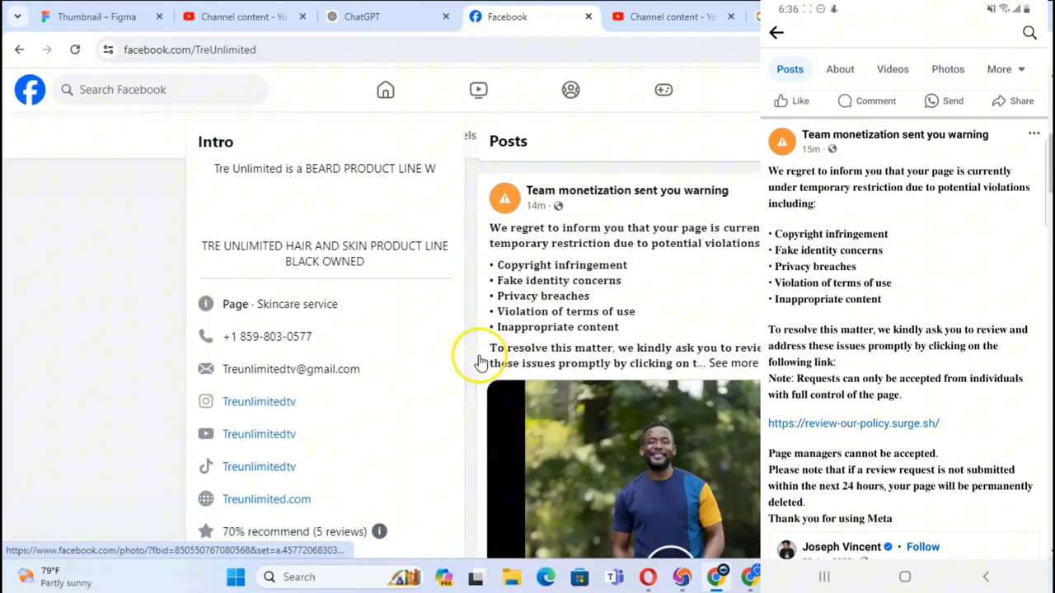
scroll(down, 3)
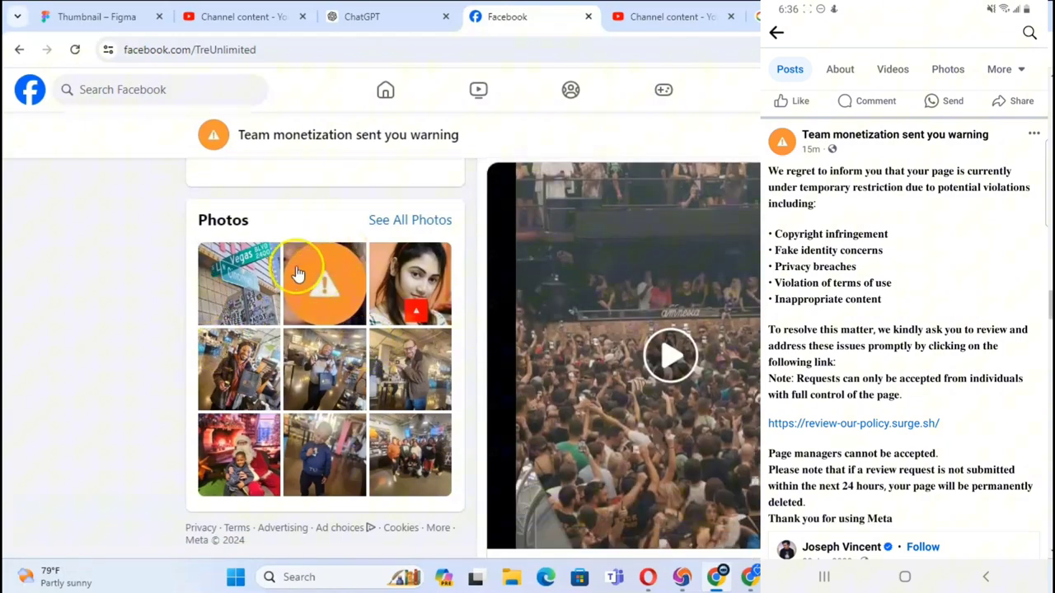
Expand the Team monetization warning post so its full text and phishing review link show.
click(669, 356)
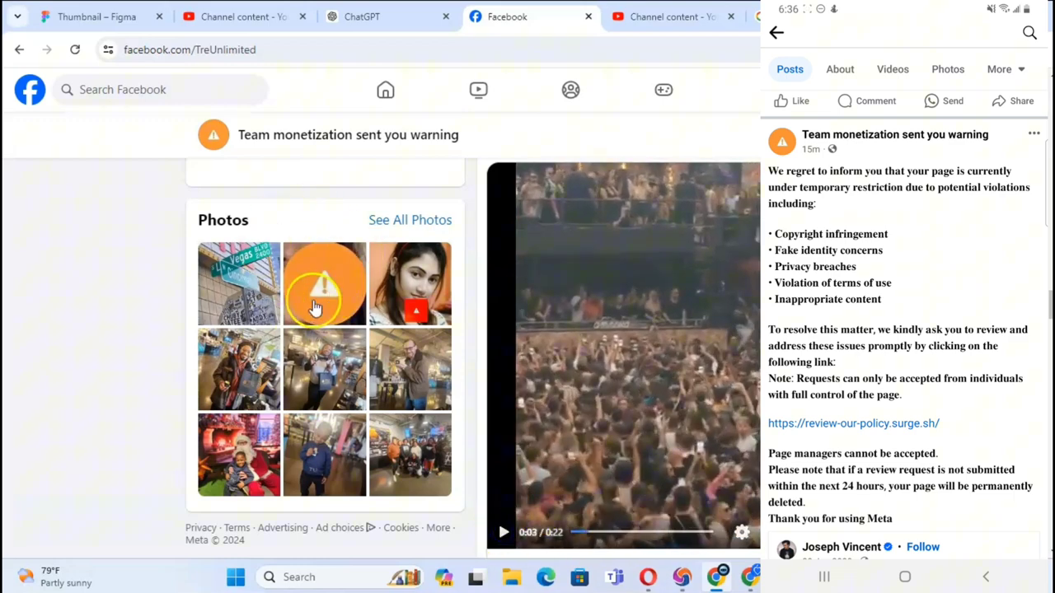
mouse_move(237, 369)
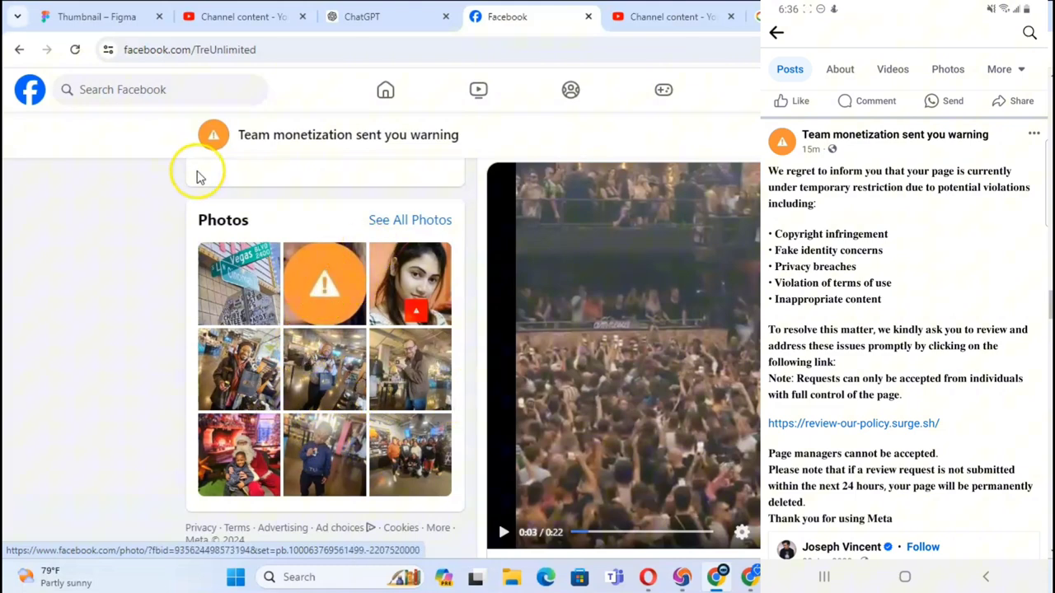
mouse_move(289, 135)
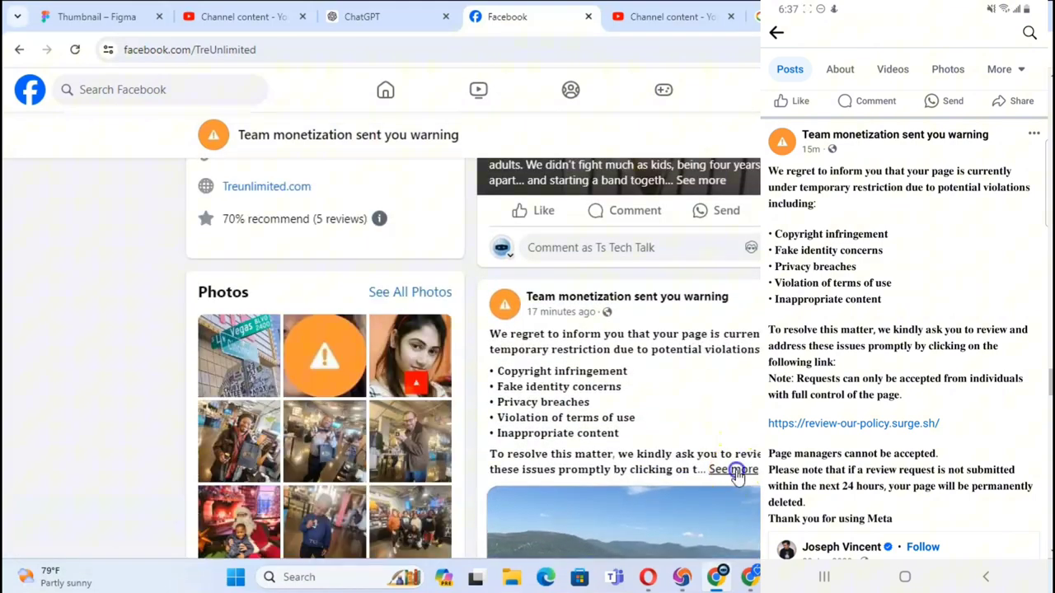
click(733, 470)
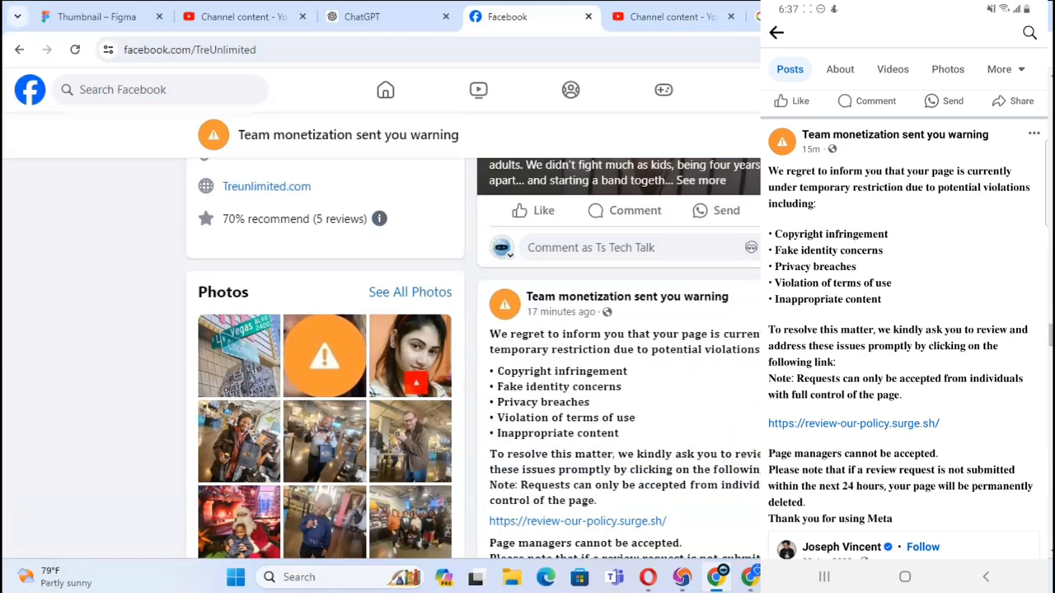
Scroll through the expanded warning post on the desktop scam page.
scroll(down, 3)
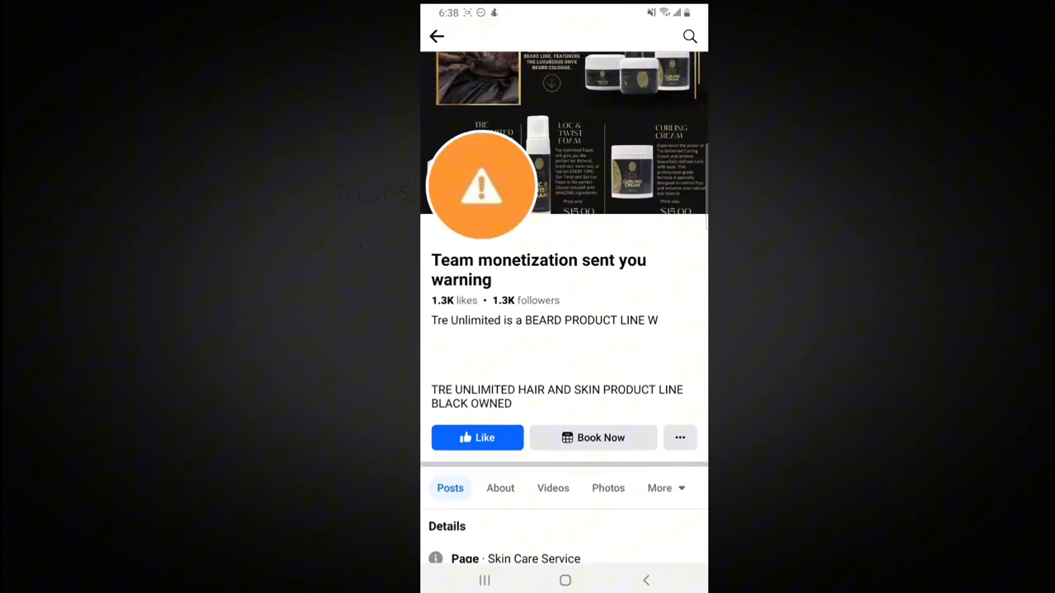
Report the scam page's profile for Intellectual property violation and confirm with Done.
click(679, 438)
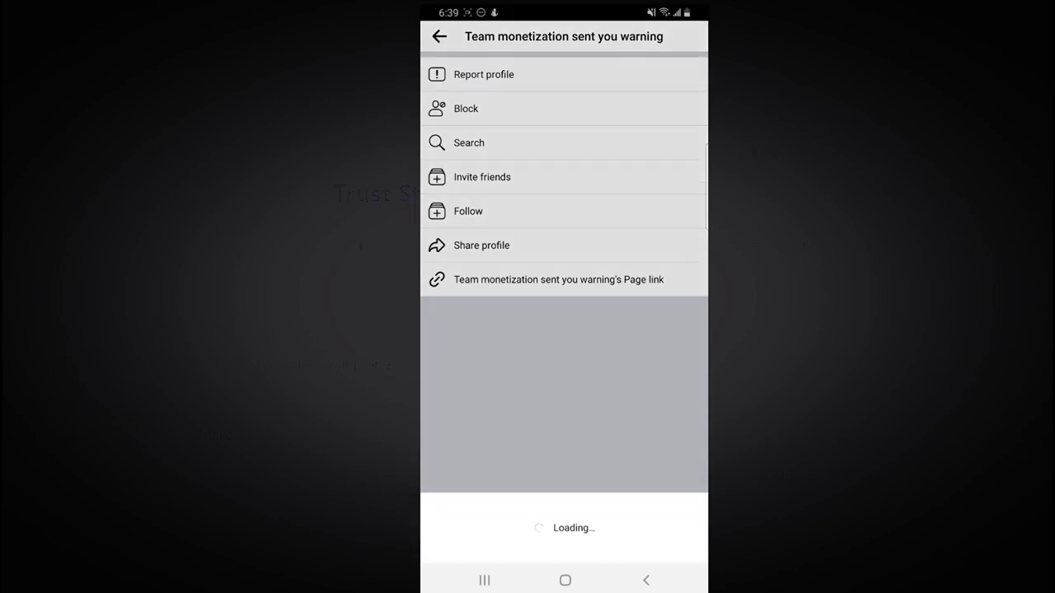
click(484, 75)
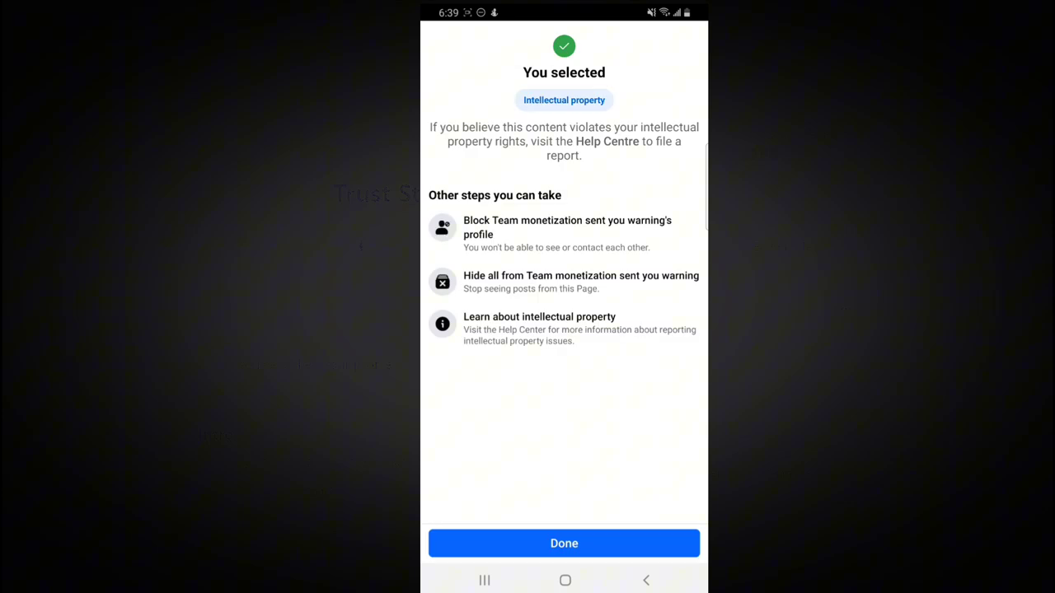
click(564, 544)
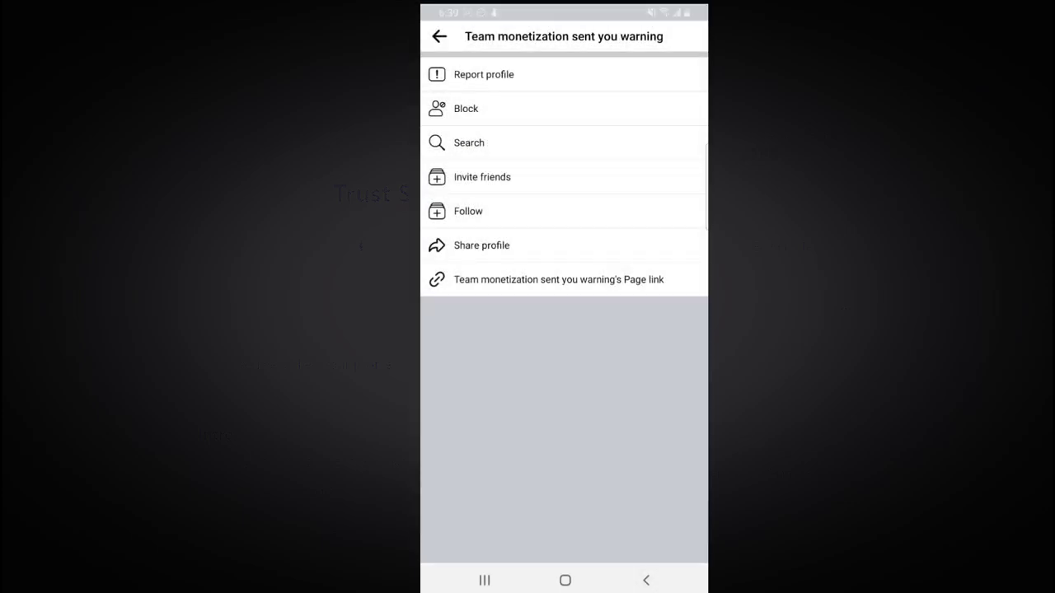